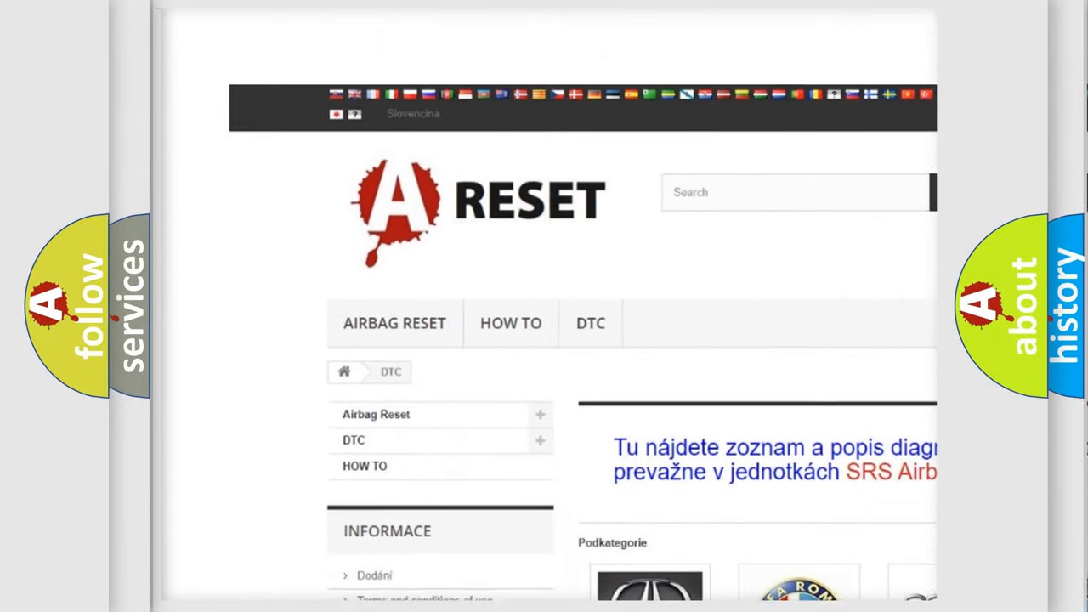
Scroll through the full list of Dodge DTC codes down to the page footer.
scroll(down, 3)
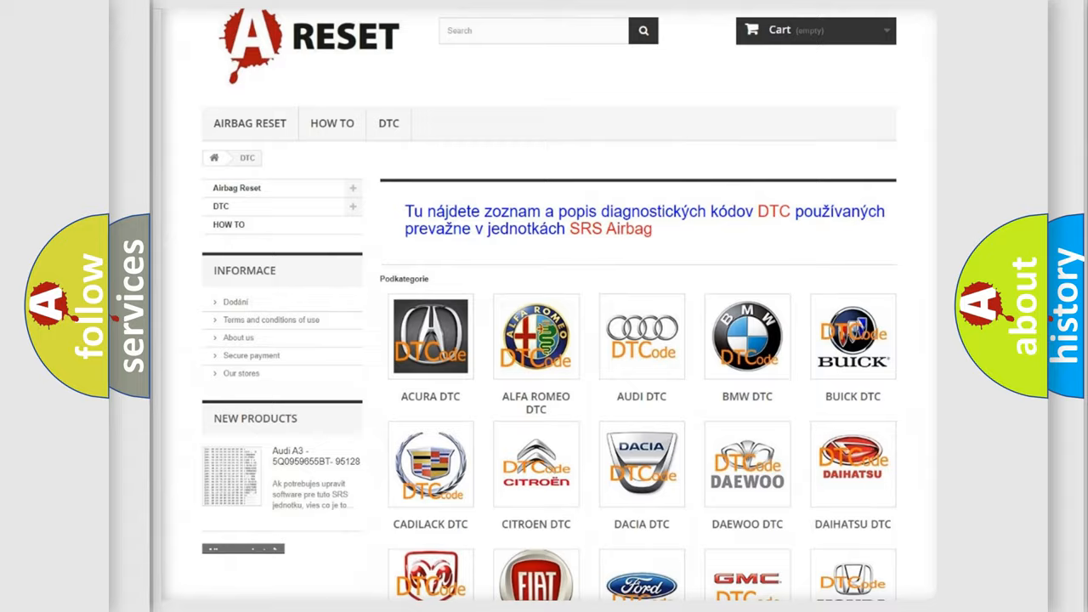
scroll(down, 3)
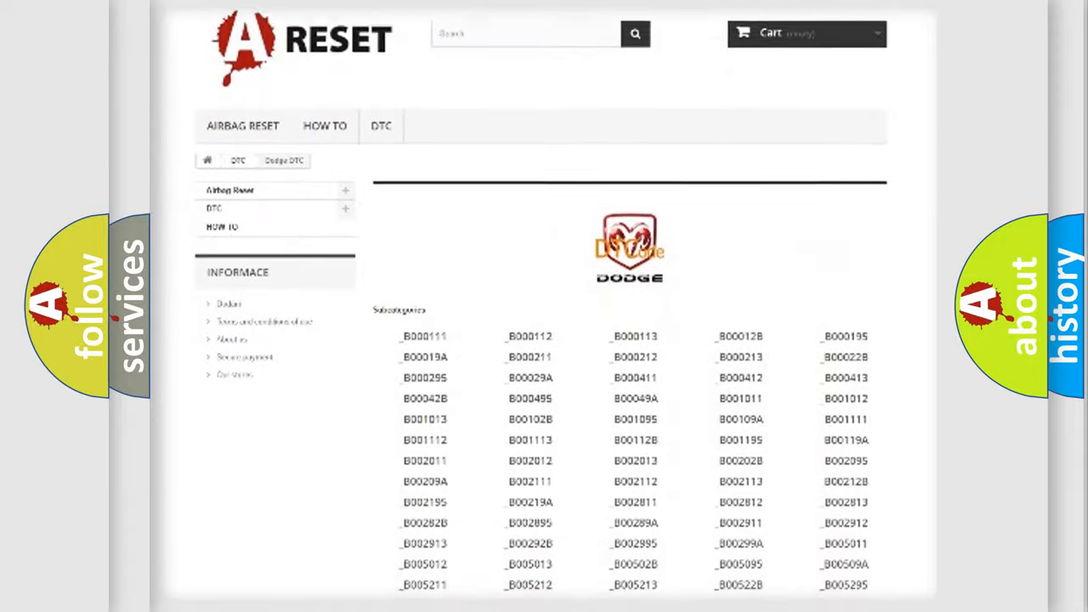
scroll(down, 3)
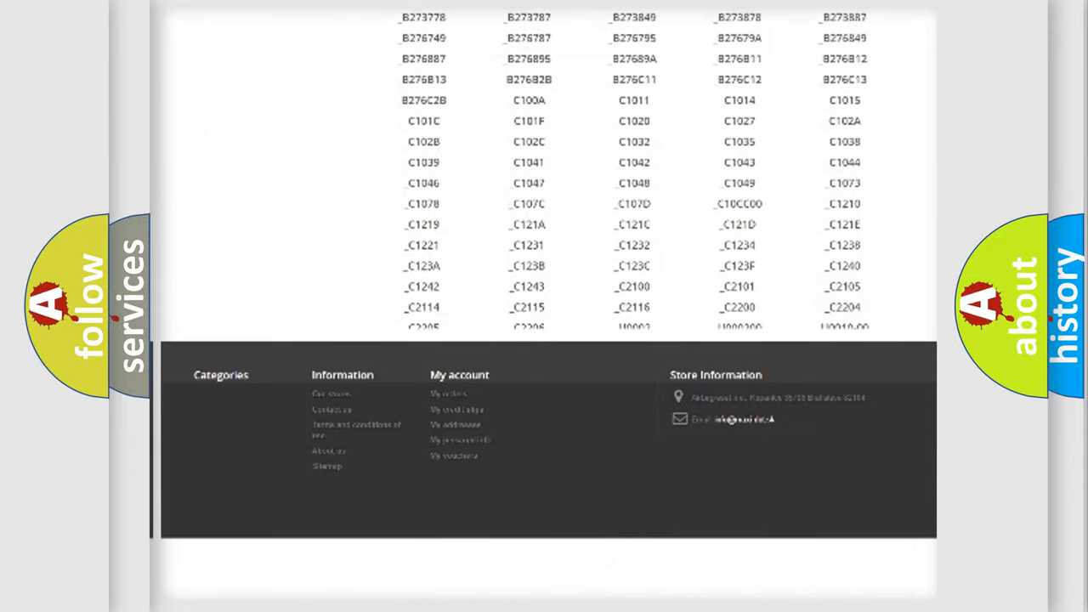
scroll(down, 3)
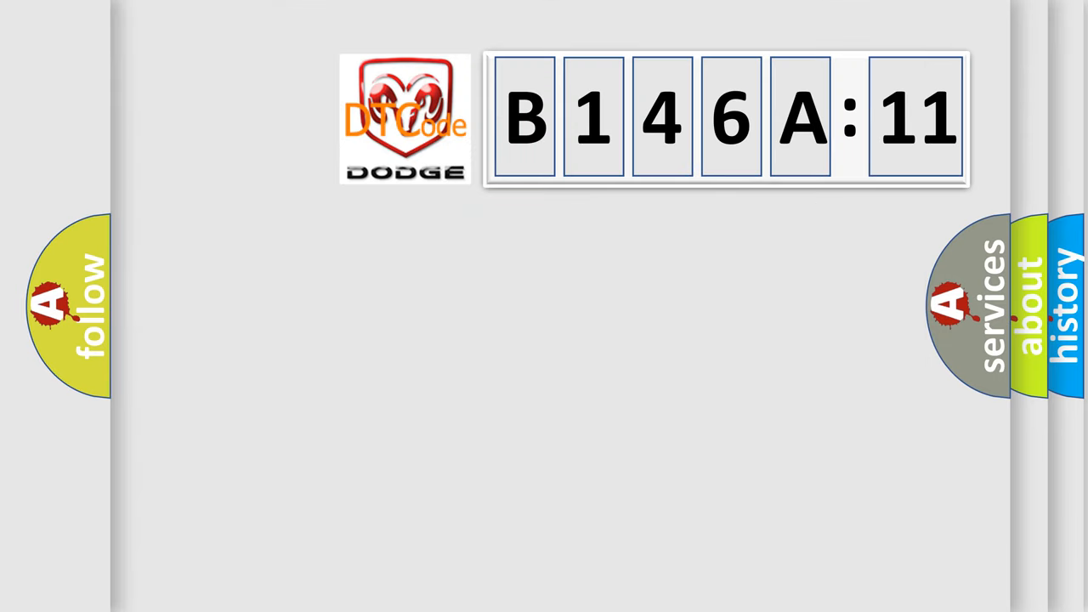
Reveal the Make: Dodge label beside the Dodge logo and the B146A:11 code tiles.
click(405, 119)
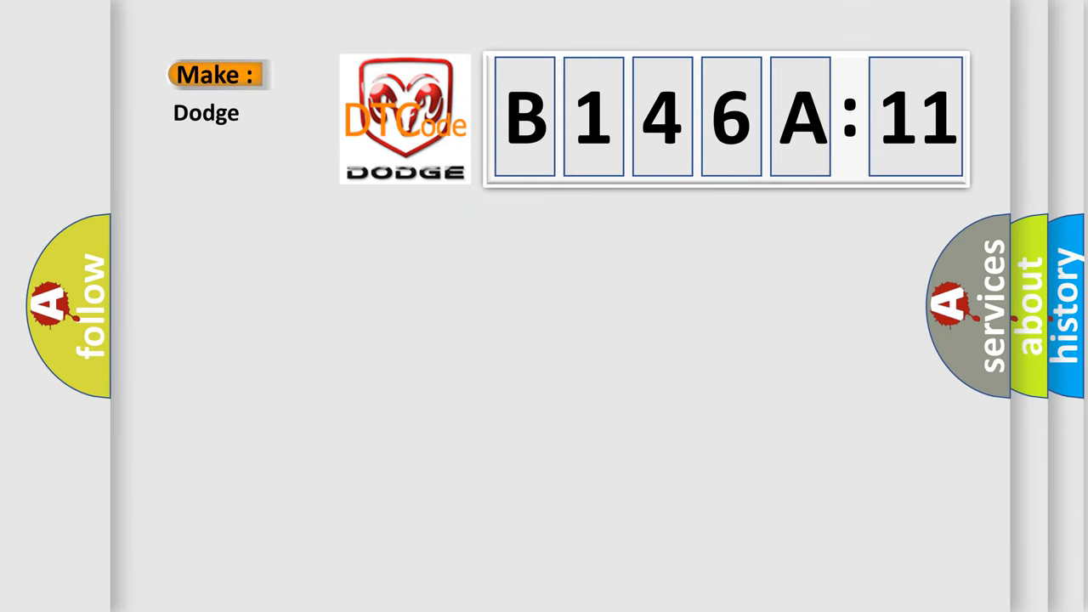